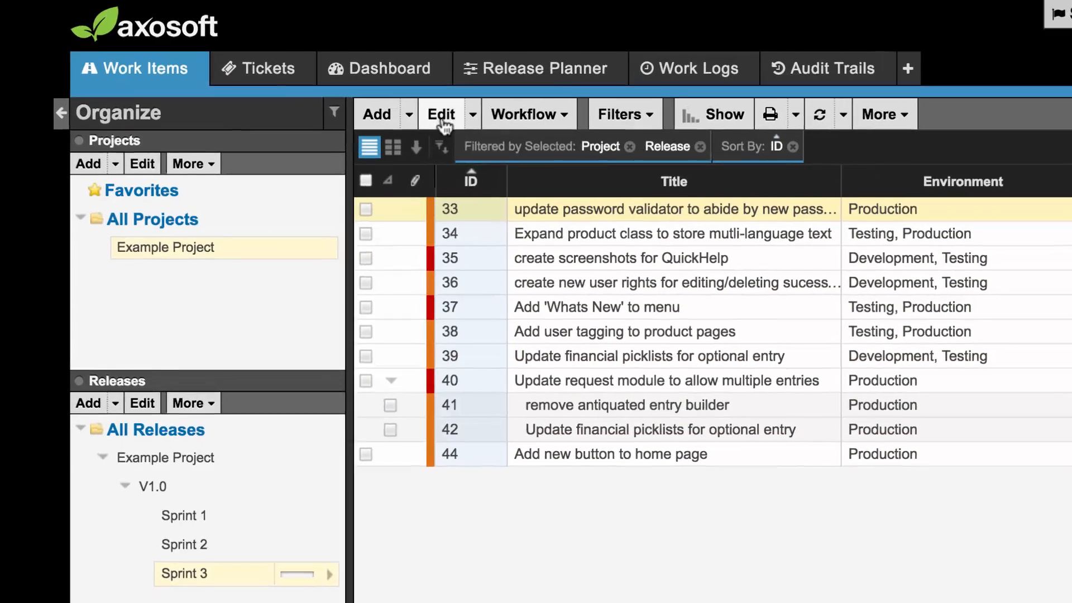
Step: Add environments including Development to item 33, then quick-filter the grid to Production
left_click(440, 114)
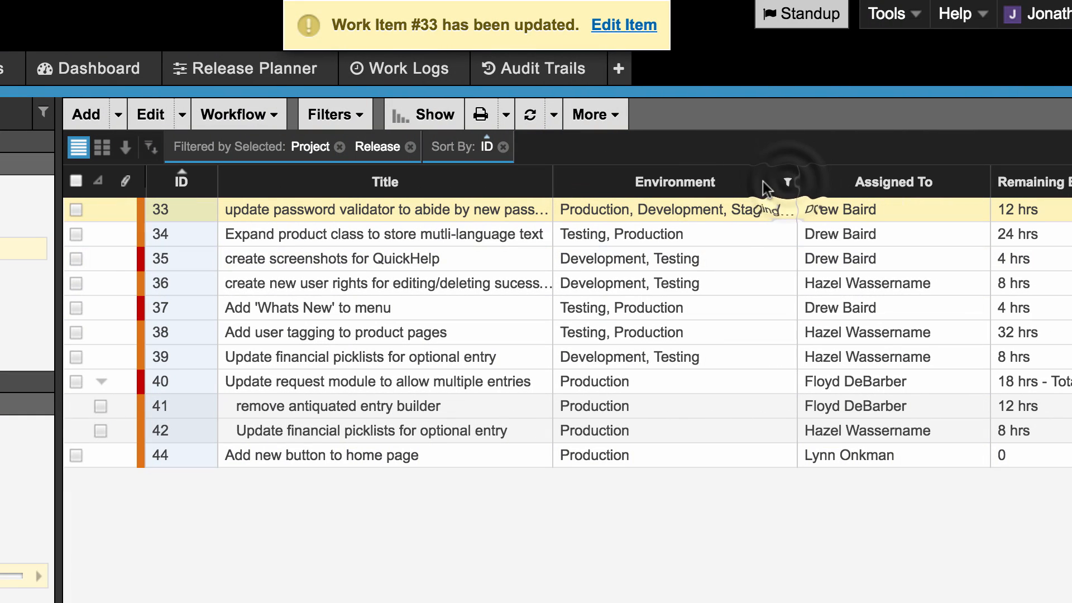
left_click(786, 182)
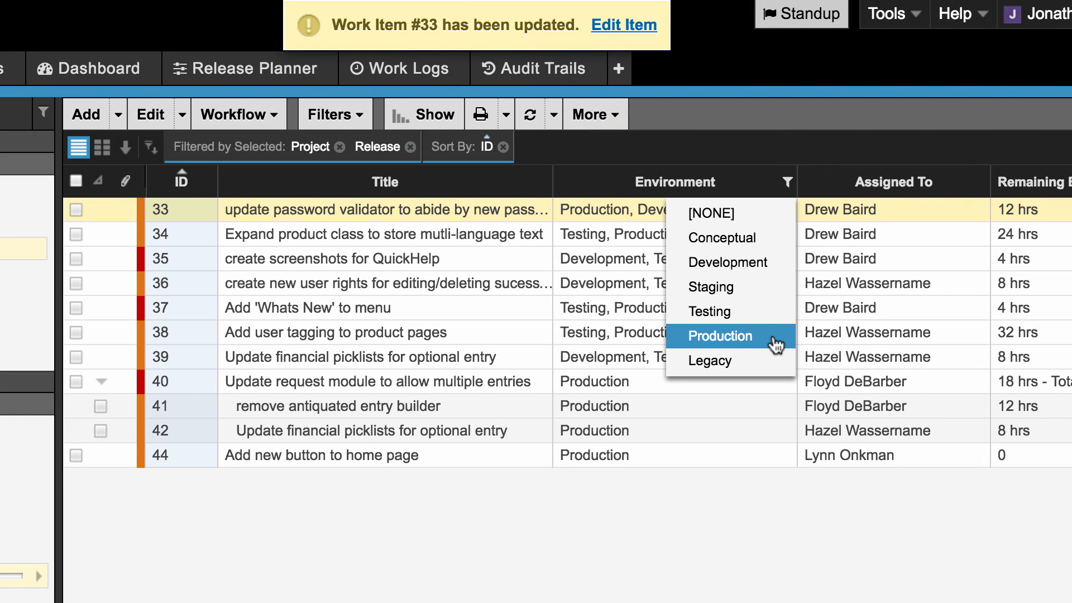
left_click(719, 336)
type("4 hrs")
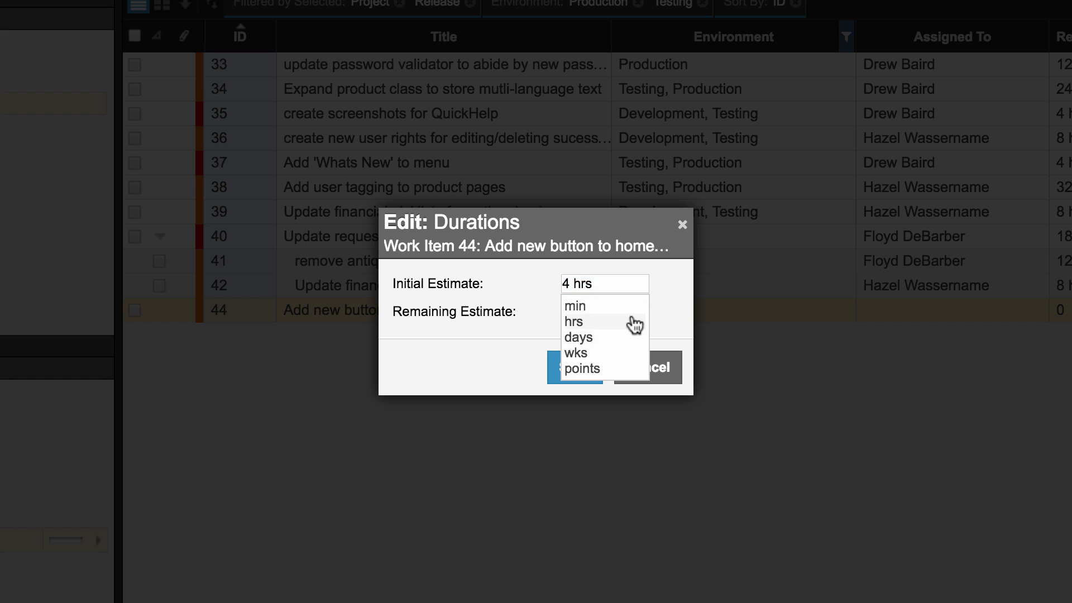
Step: Set item 44's durations to 16 hrs initial and 12 hrs remaining
left_click(574, 321)
type("12")
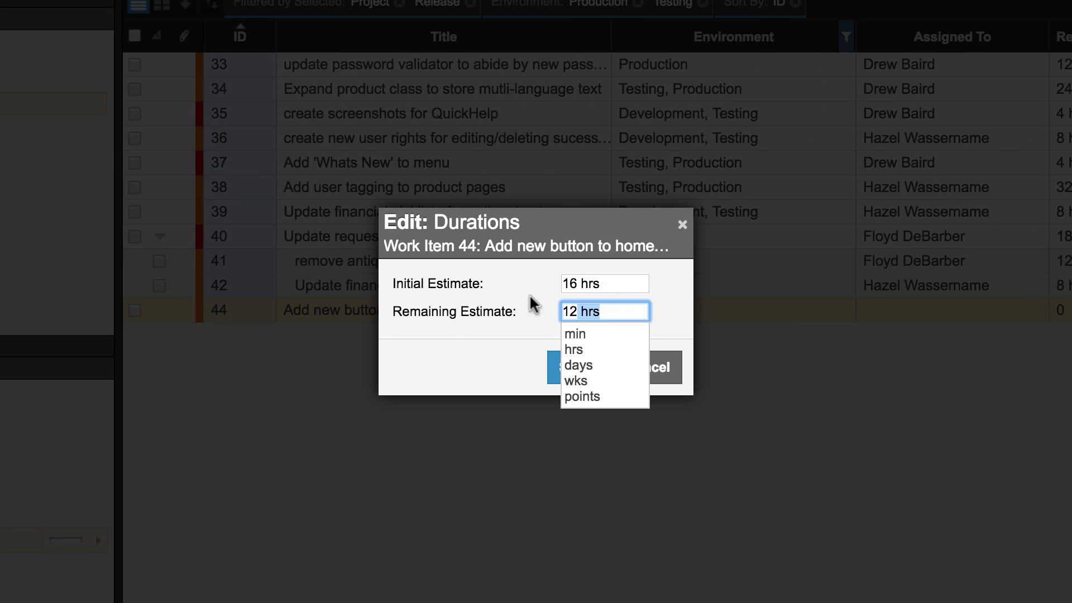
left_click(604, 284)
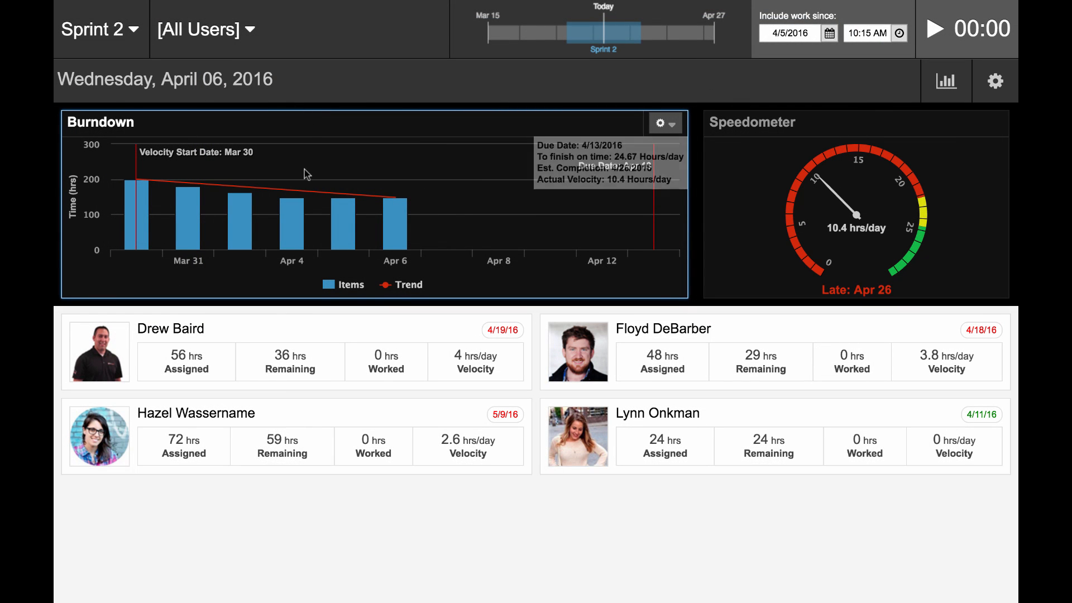
Step: Filter the Sprint 2 standup from All Users to the Dev team
left_click(201, 29)
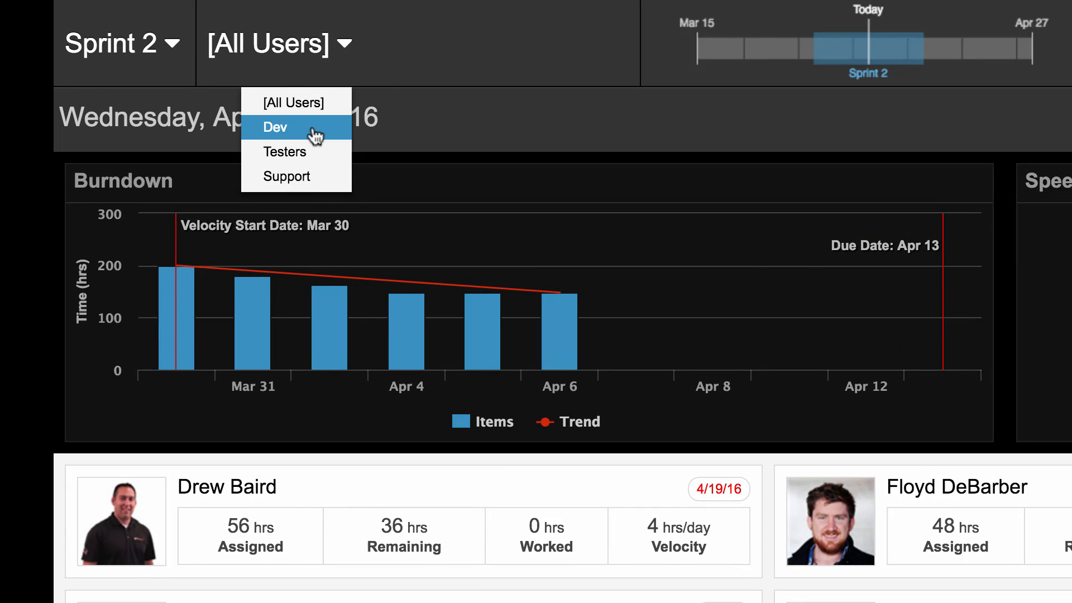
left_click(274, 126)
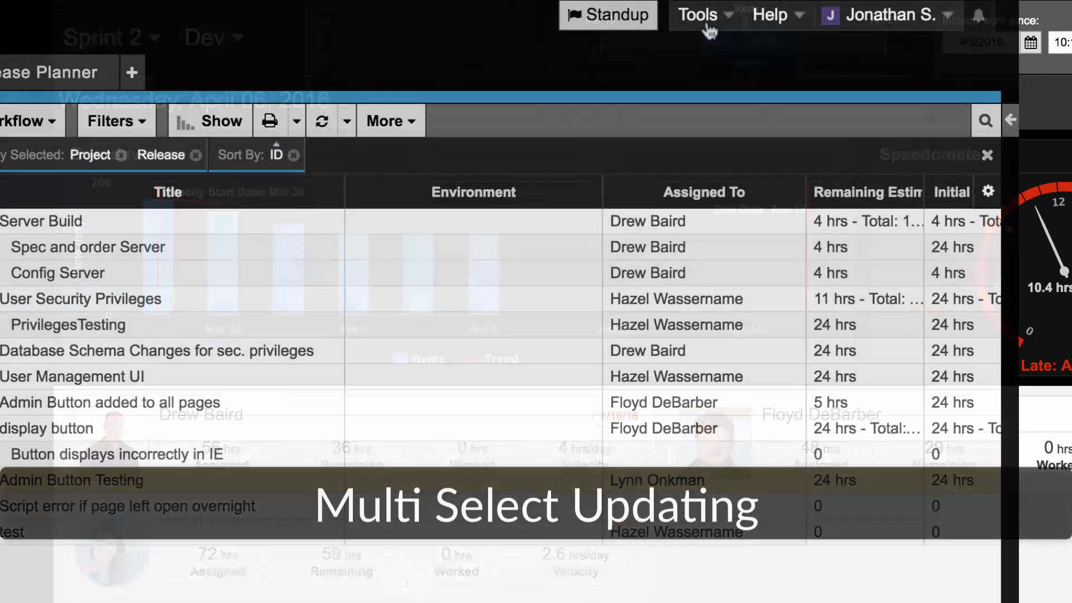
Step: In Manage Users, select the two inactive developer accounts and bring up their actions
left_click(697, 16)
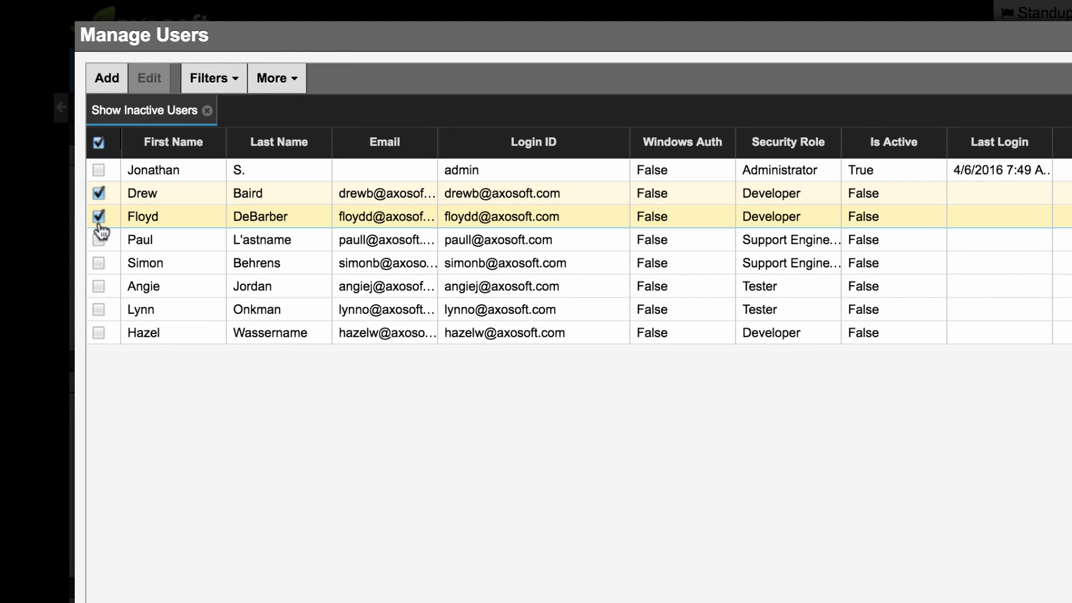
right_click(201, 263)
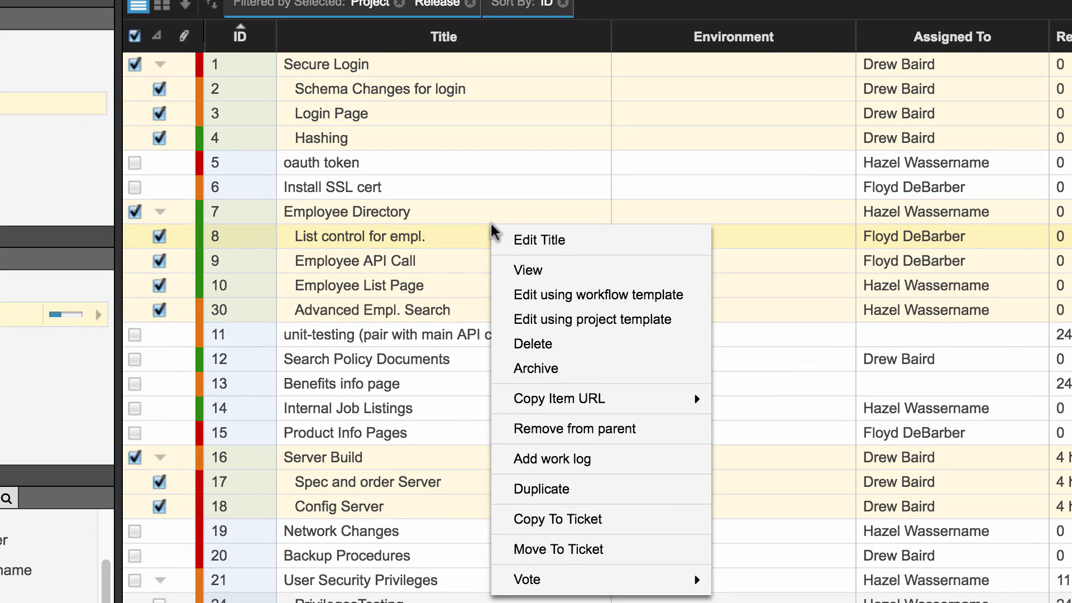
mouse_move(596, 490)
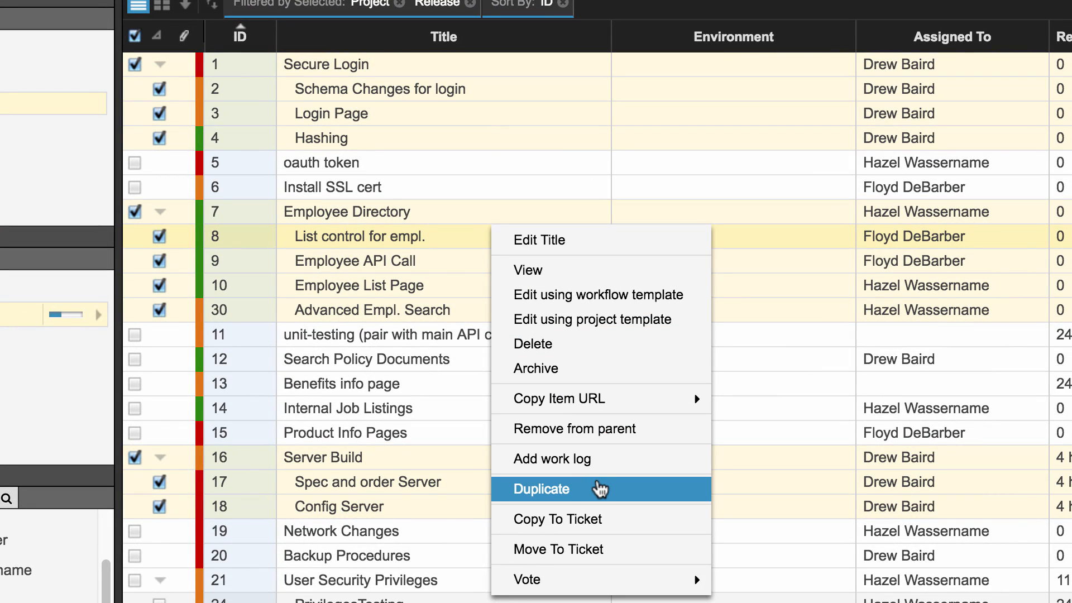
Step: Duplicate the checked work items, copying their subitems as well
left_click(556, 489)
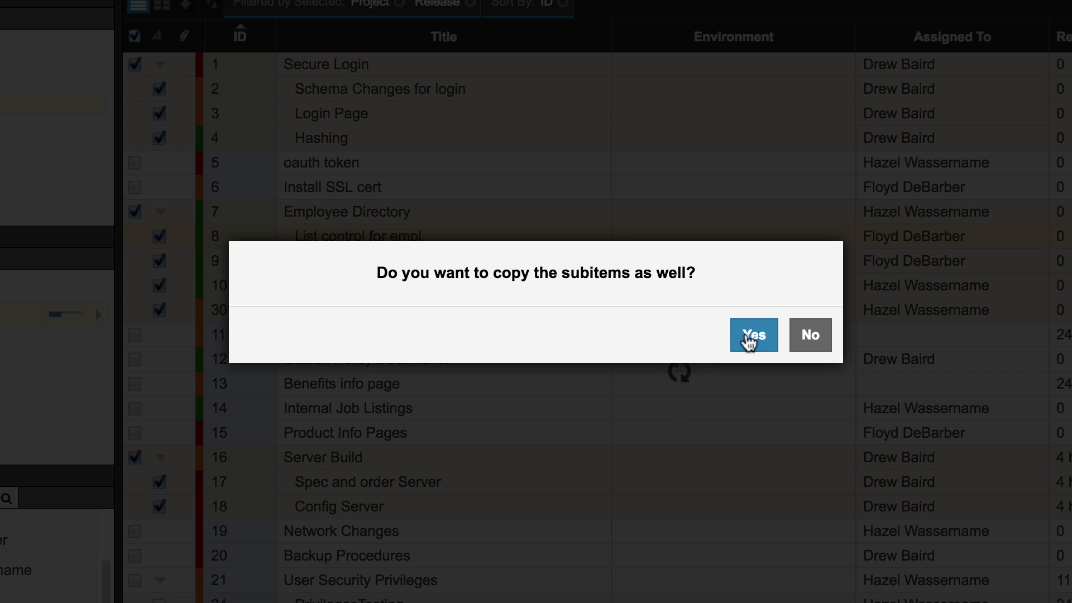
left_click(754, 335)
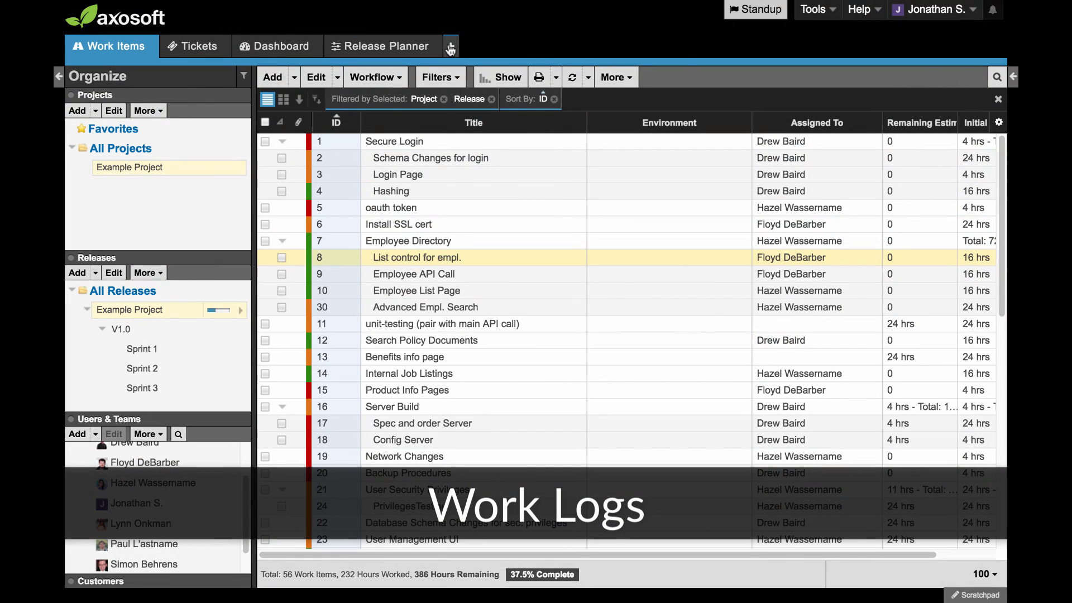
Step: Add a Work Logs view from the new-tab list
left_click(450, 45)
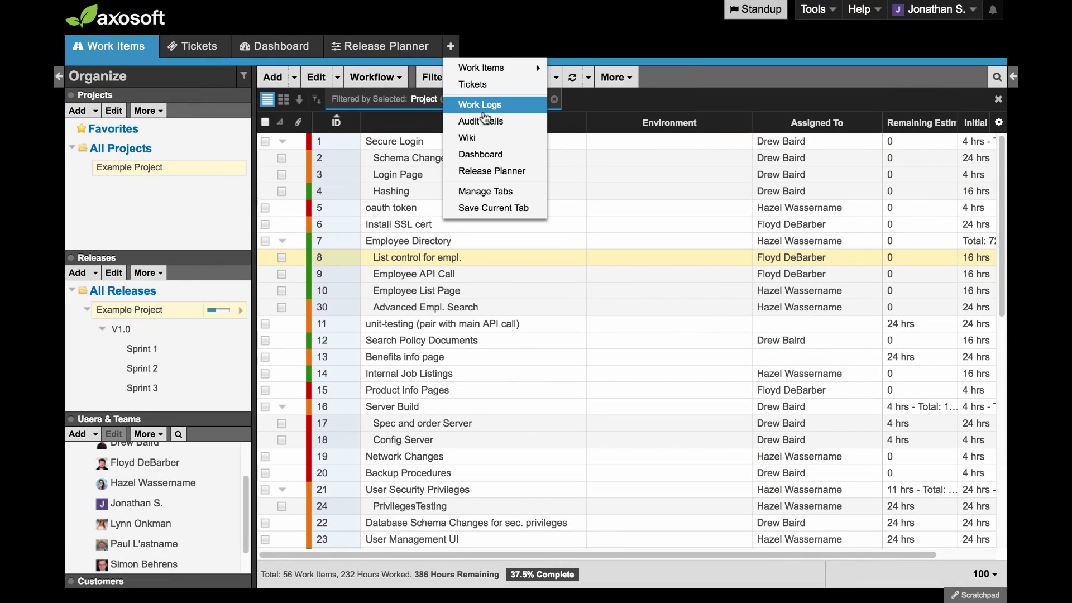
left_click(479, 105)
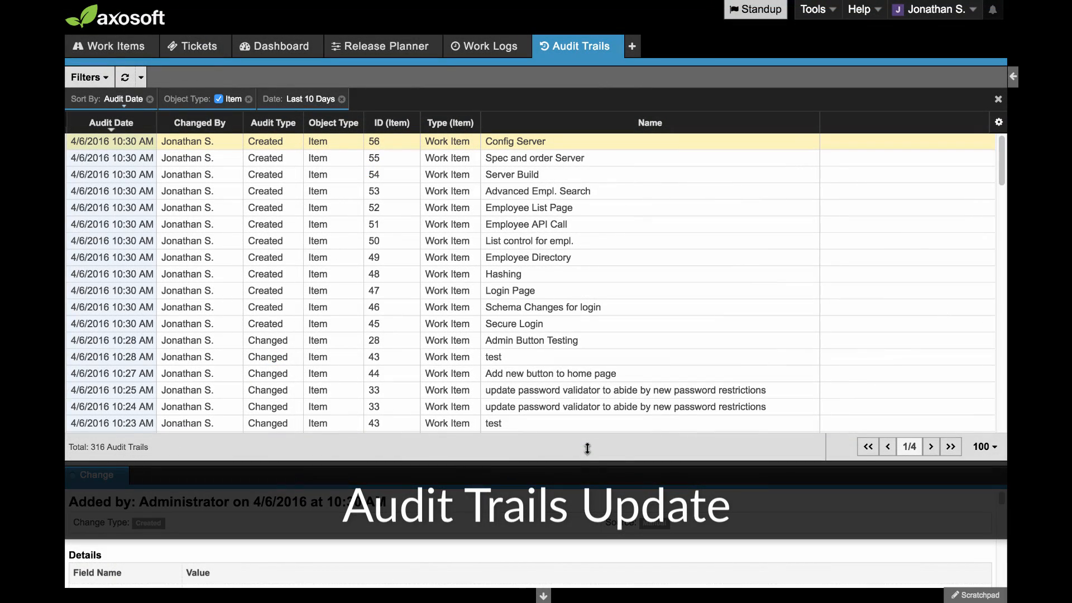
Step: Show the Audit Trails filter categories: item type, source, audit type, object type, date
left_click(89, 77)
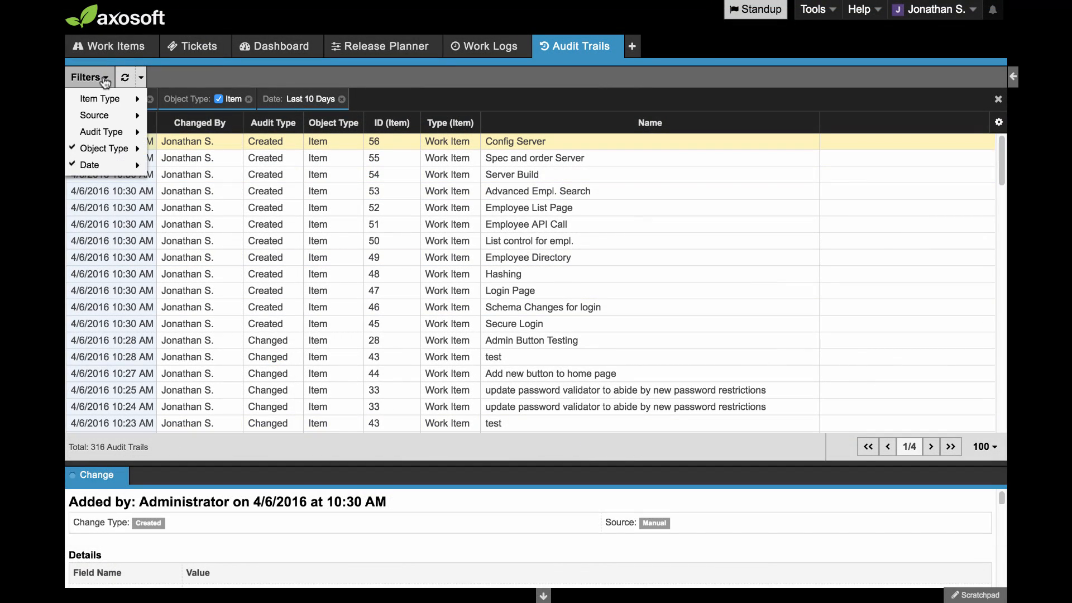